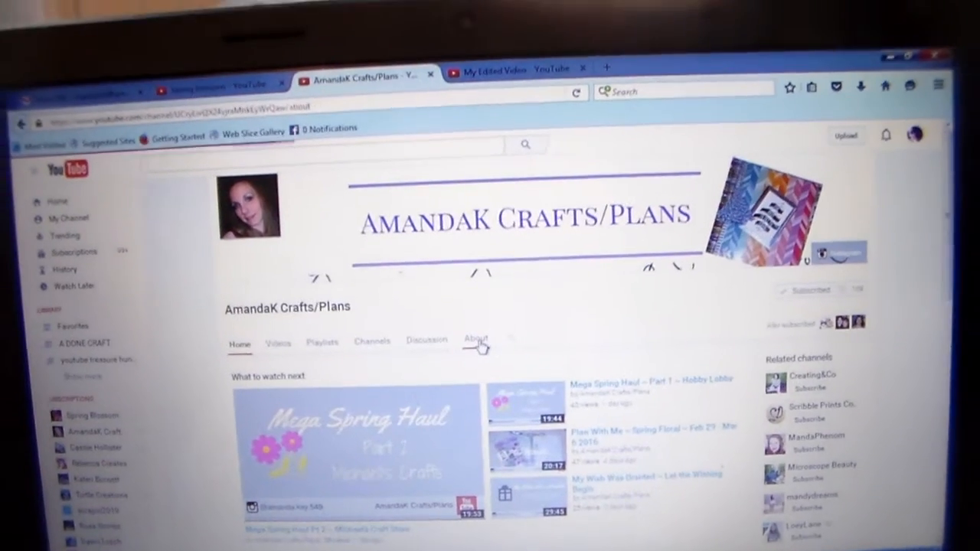
- Open the About tab of AmandaK Crafts/Plans to read its channel description
click(475, 342)
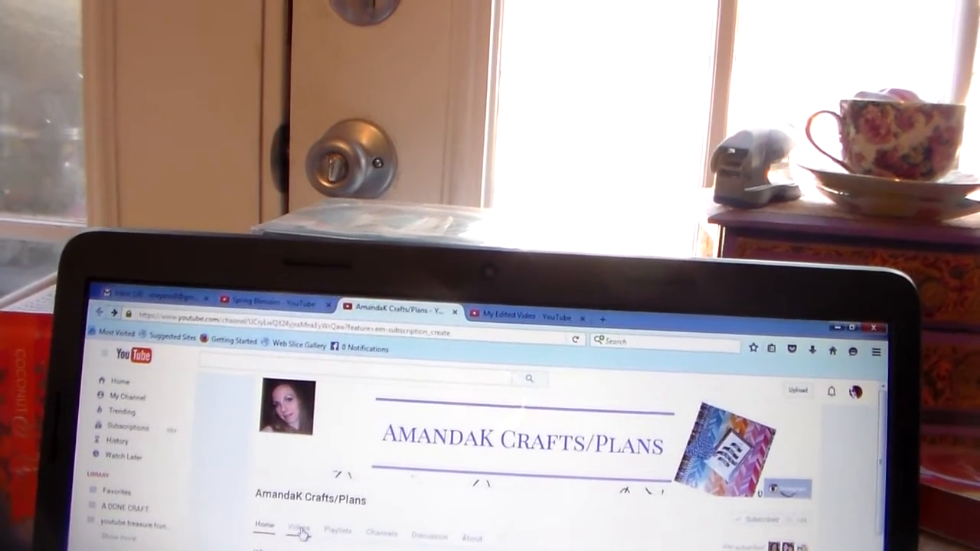
- Open the AmandaK Crafts/Plans Videos tab and scroll through the full uploads grid
click(298, 529)
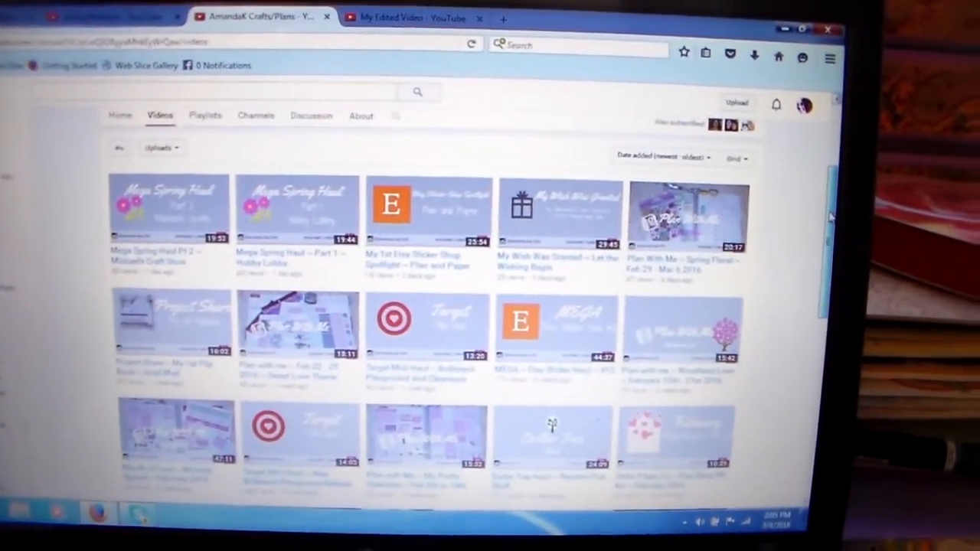
scroll(down, 3)
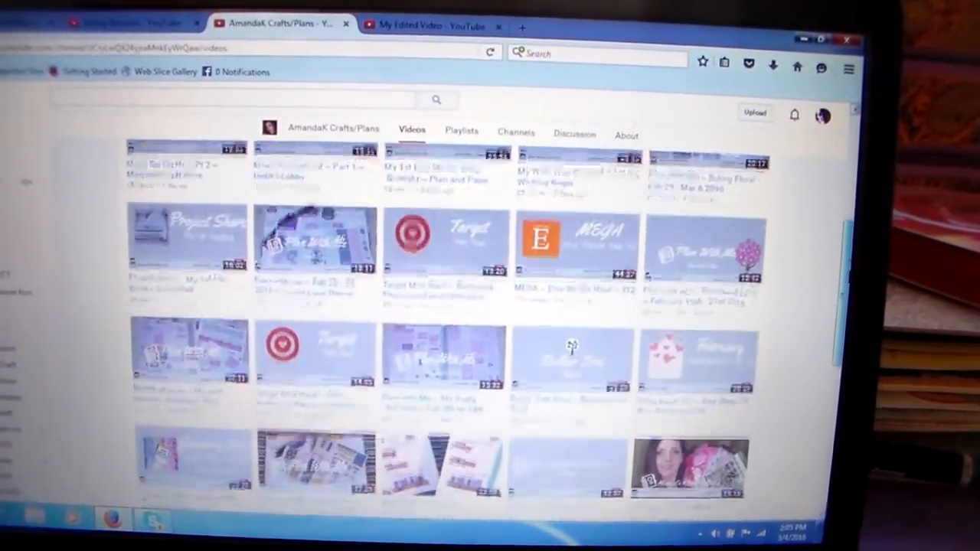
scroll(down, 3)
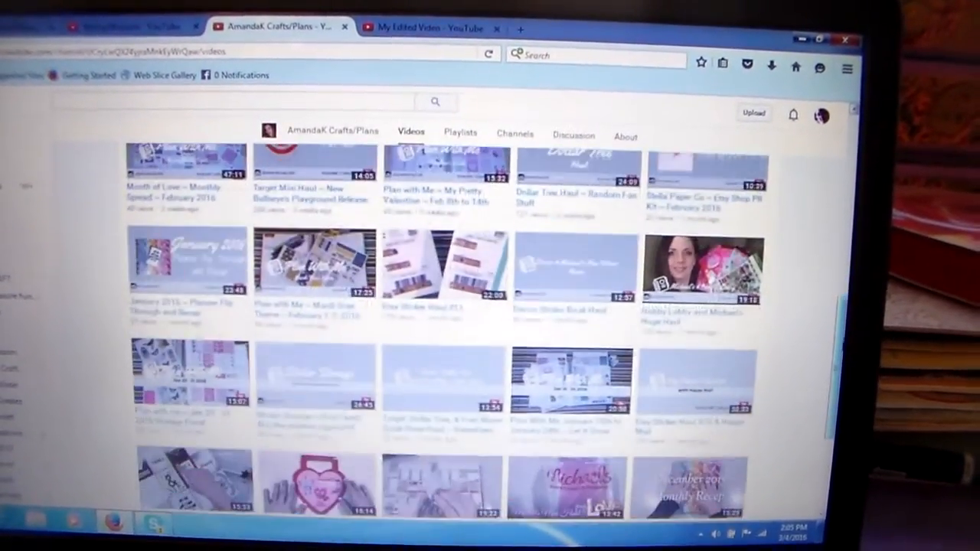
scroll(down, 3)
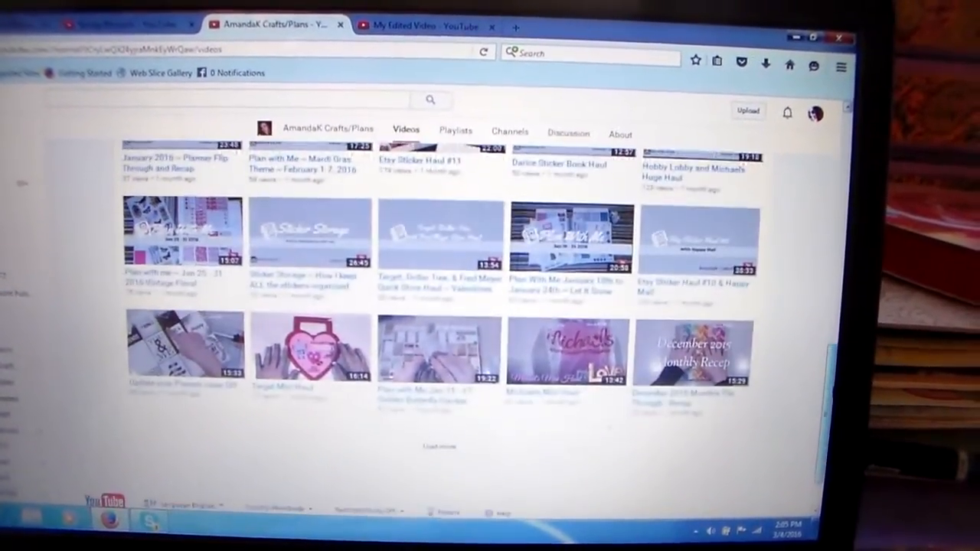
scroll(down, 3)
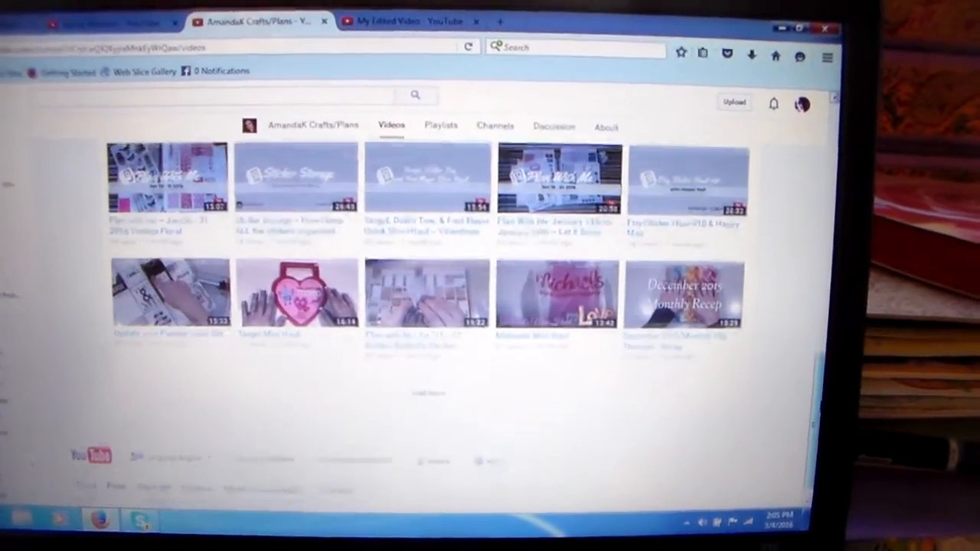
scroll(down, 3)
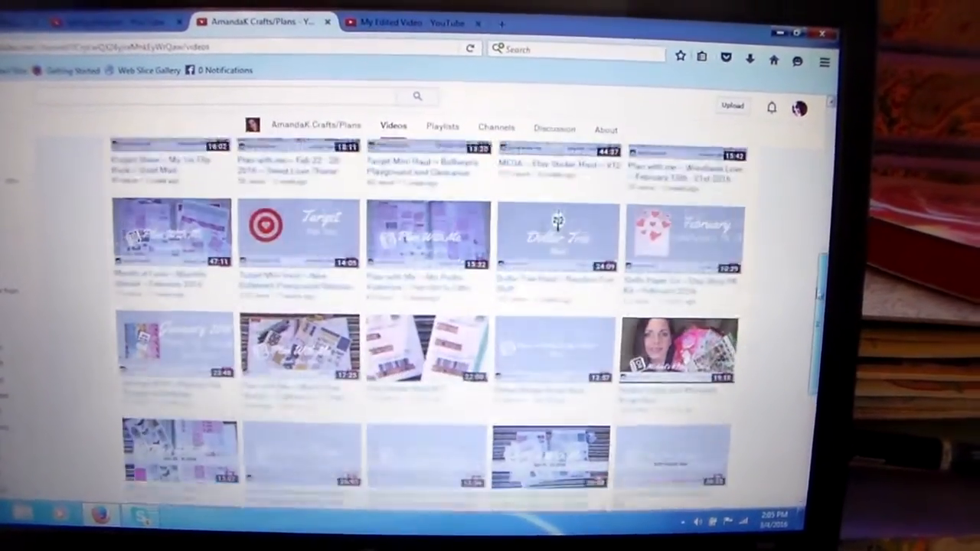
scroll(up, 3)
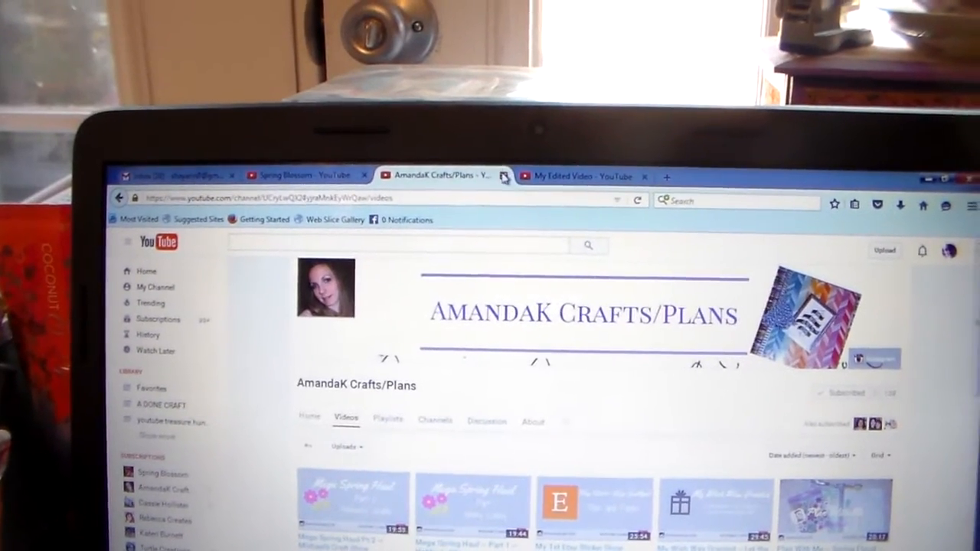
mouse_move(489, 176)
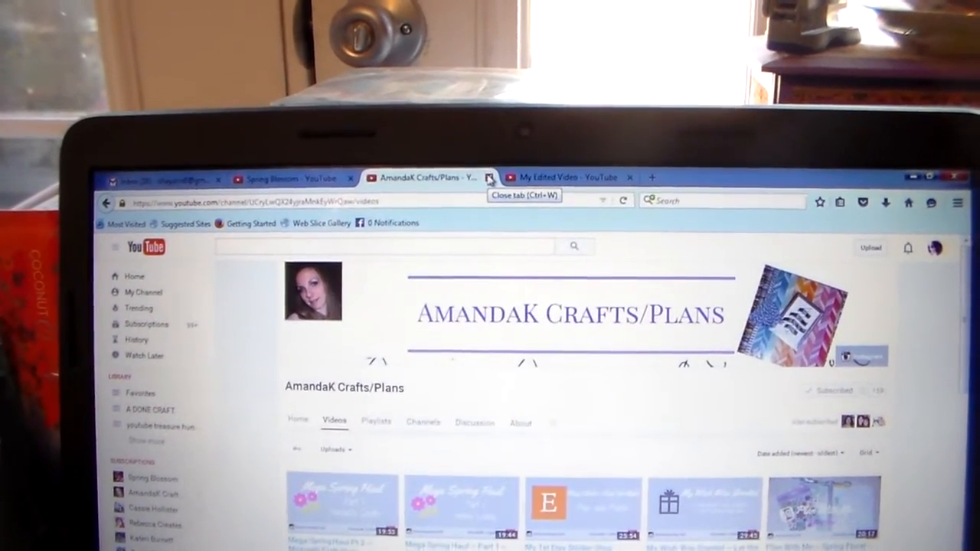
- Close the AmandaK Crafts/Plans tab and switch to the Spring Blossom channel tab
click(490, 177)
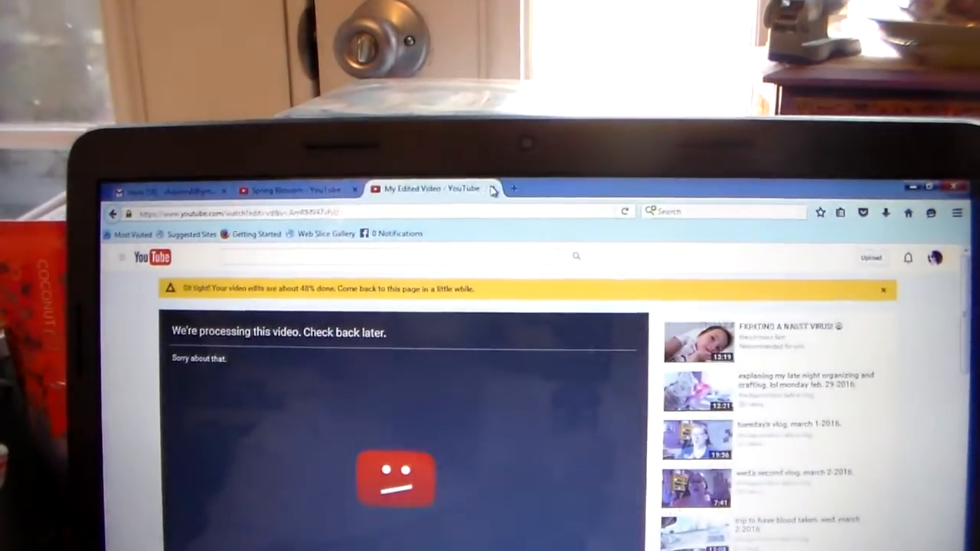
click(287, 190)
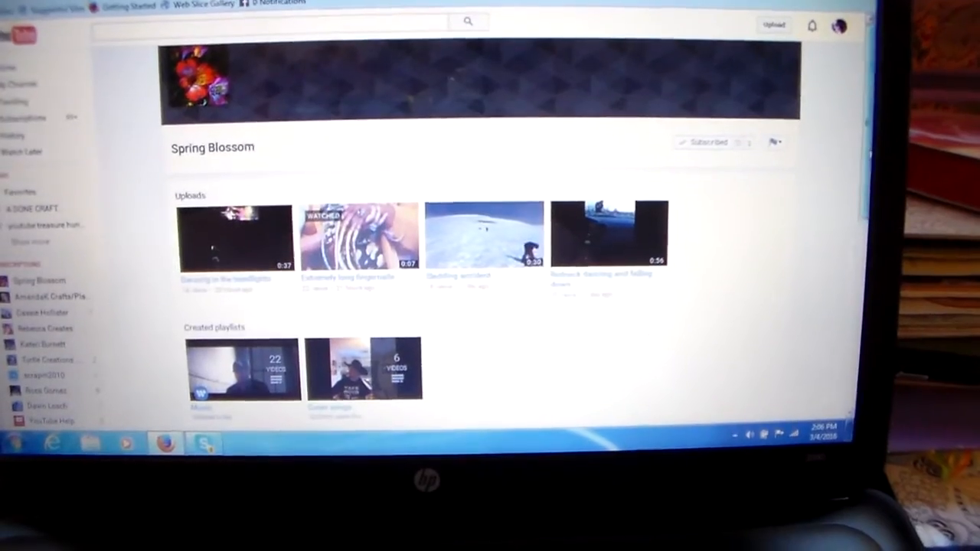
scroll(down, 3)
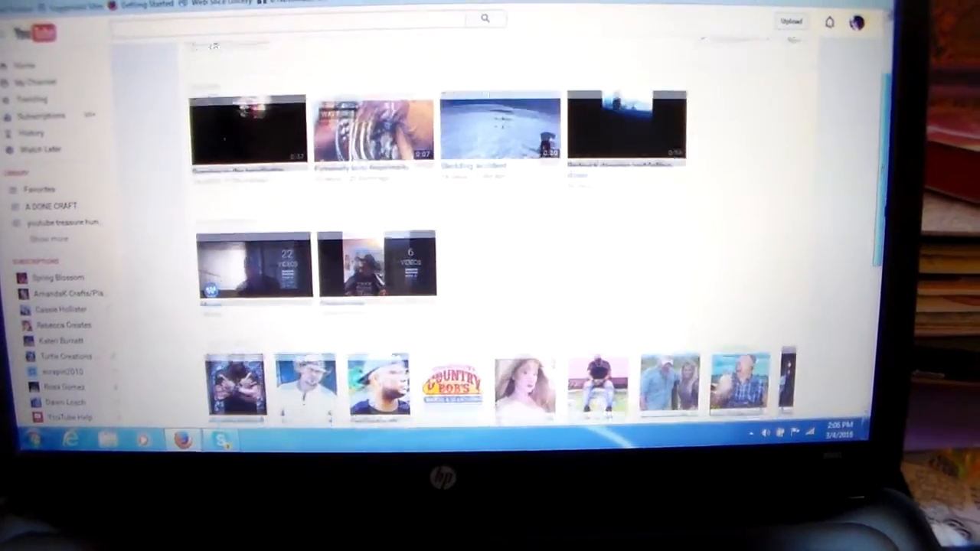
scroll(down, 3)
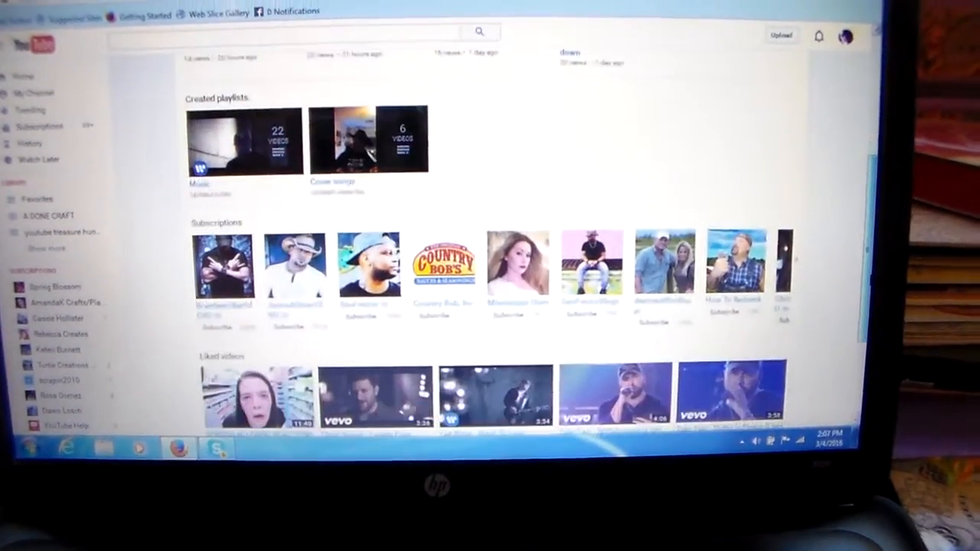
scroll(down, 3)
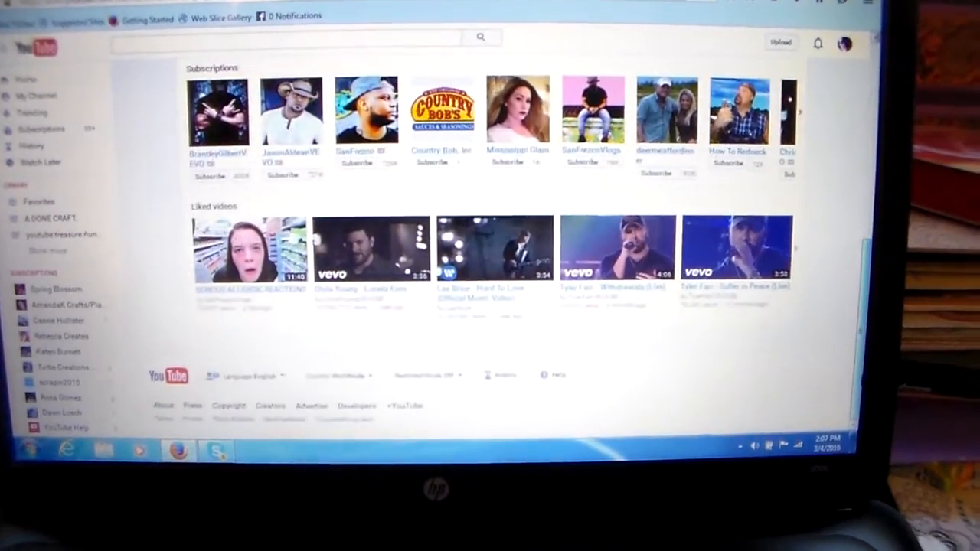